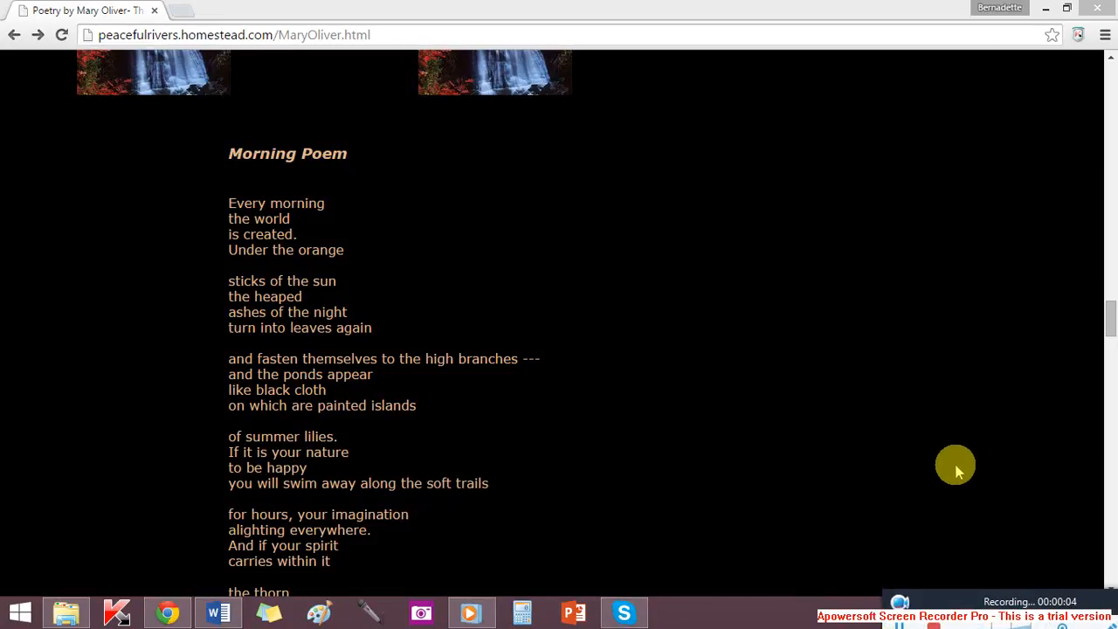
{"action": "mouse_move", "coordinate": [775, 381]}
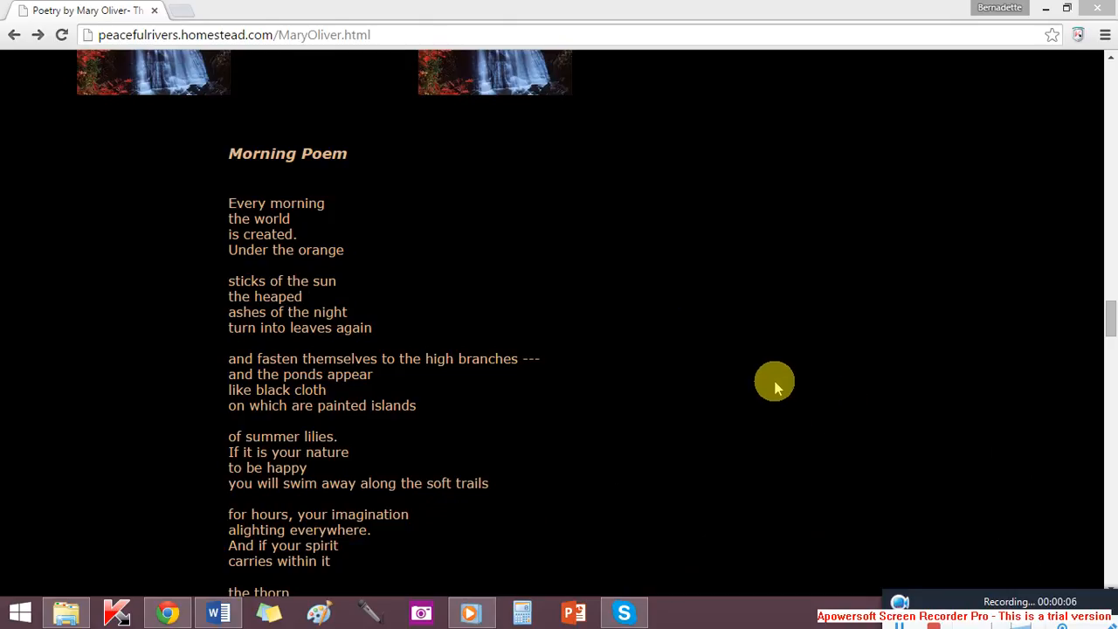
{"action": "mouse_move", "coordinate": [718, 380]}
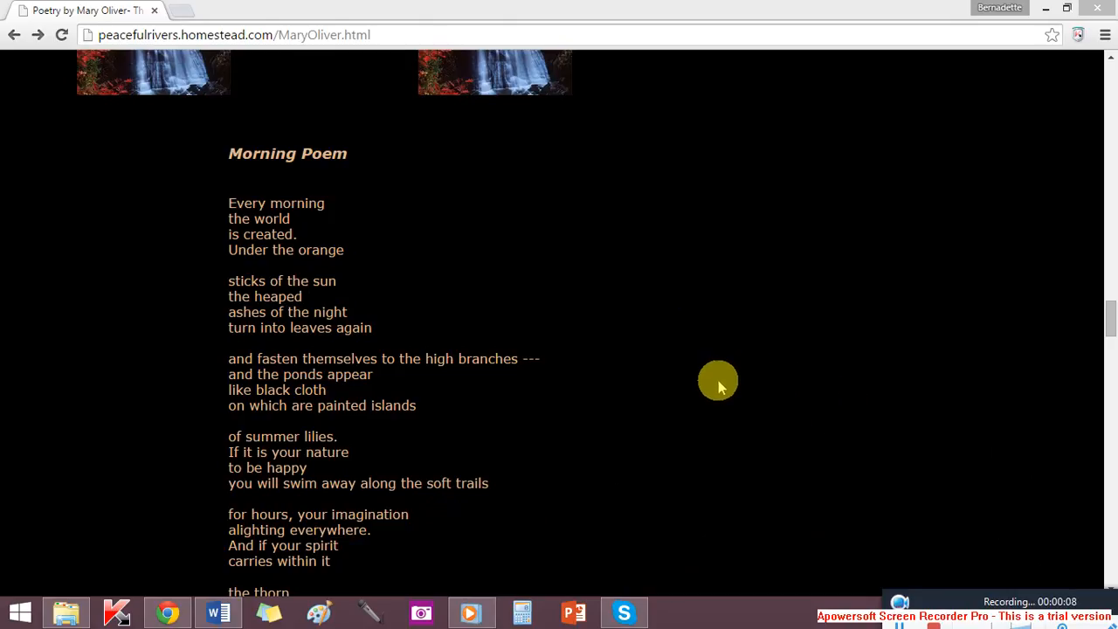
{"action": "mouse_move", "coordinate": [715, 378]}
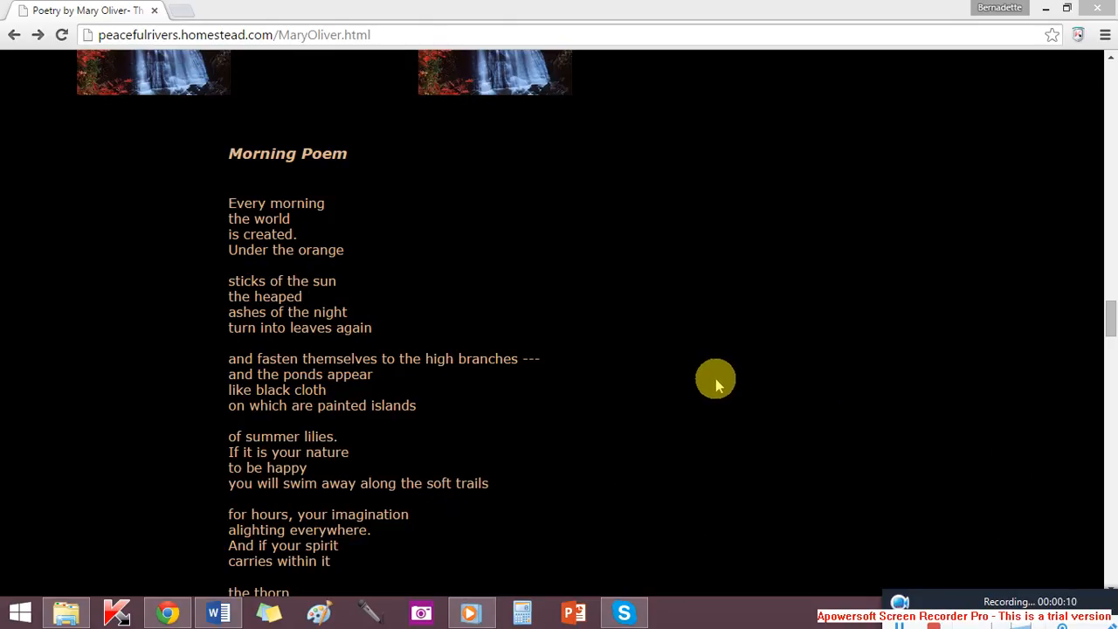
{"action": "mouse_move", "coordinate": [697, 390]}
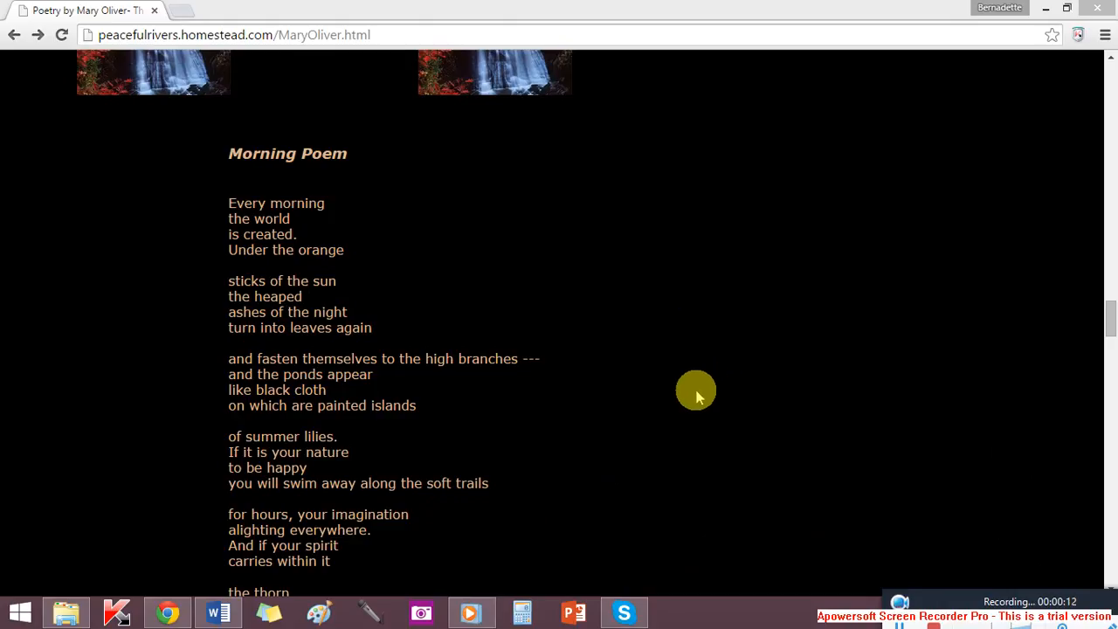
{"action": "mouse_move", "coordinate": [691, 390]}
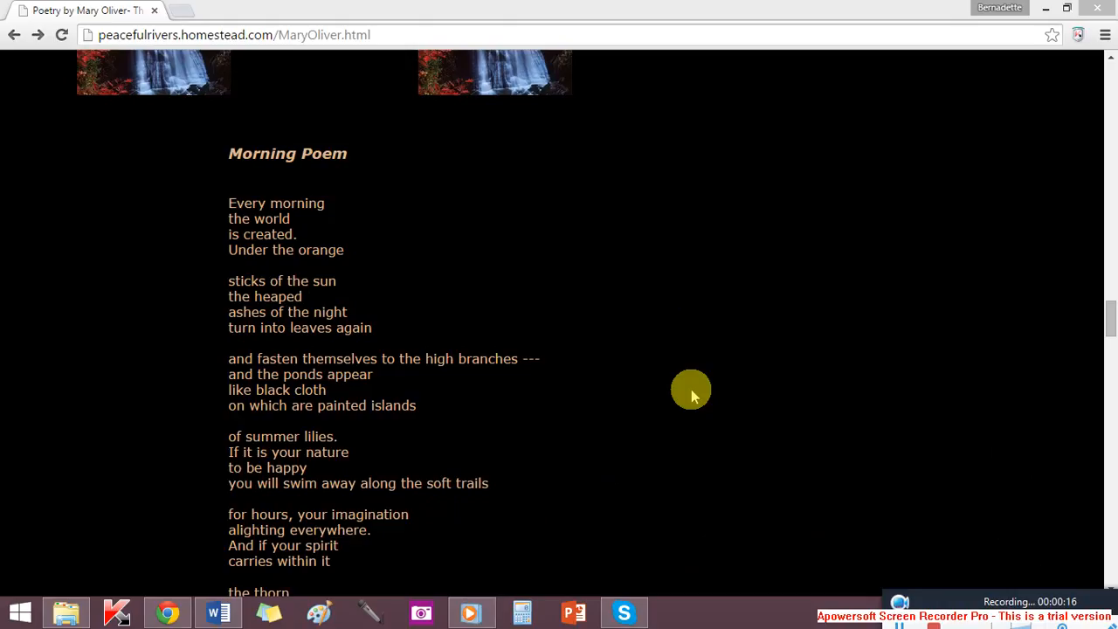
{"action": "mouse_move", "coordinate": [682, 384]}
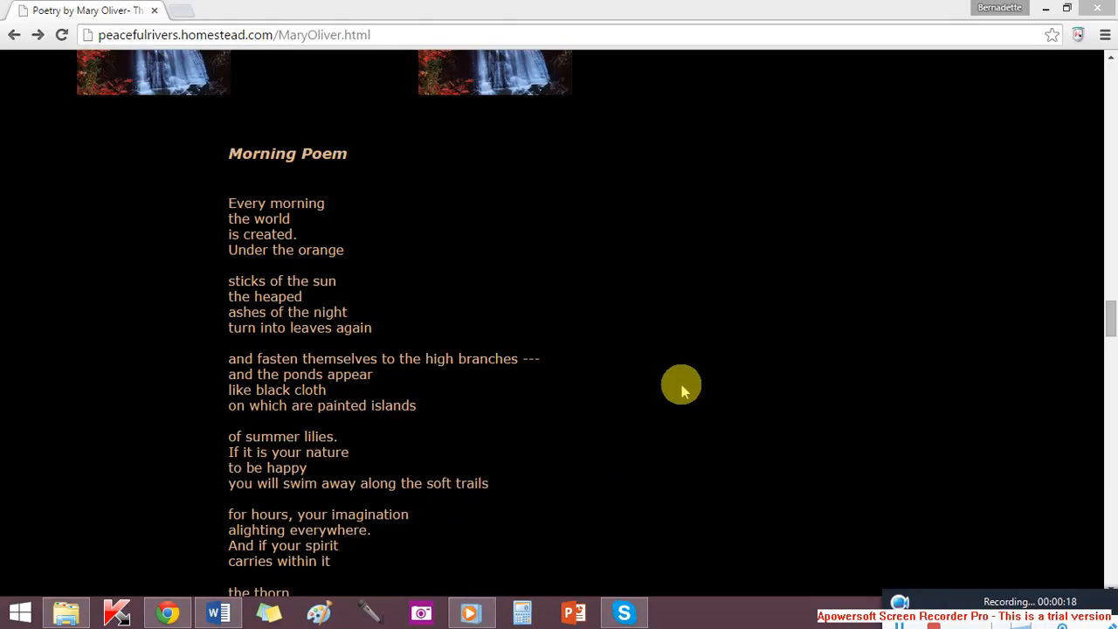
{"action": "mouse_move", "coordinate": [670, 384]}
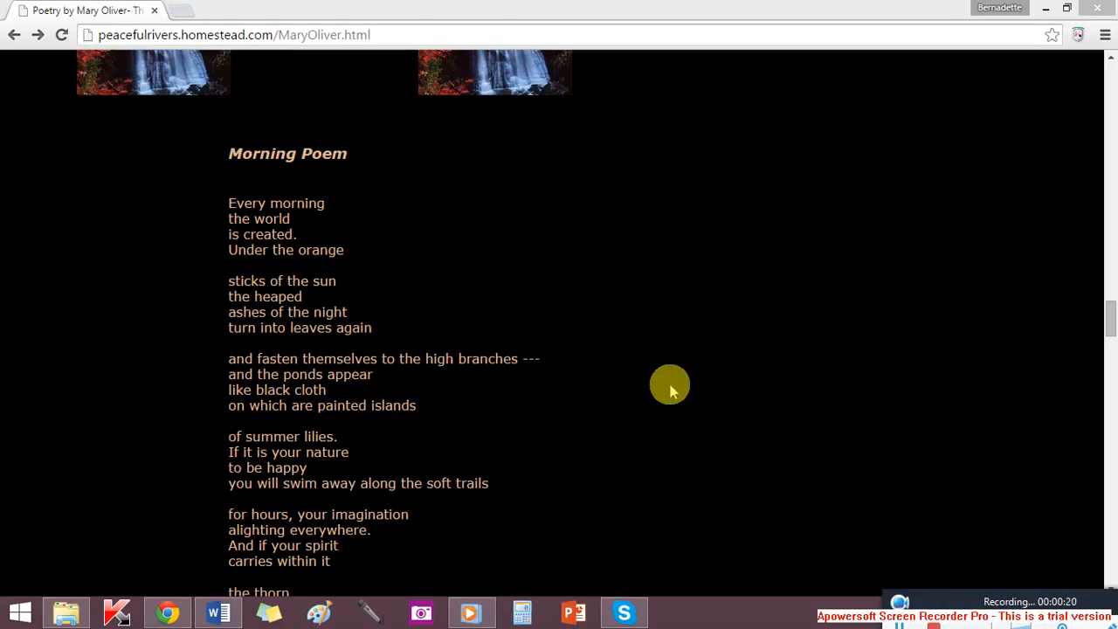
{"action": "mouse_move", "coordinate": [660, 381]}
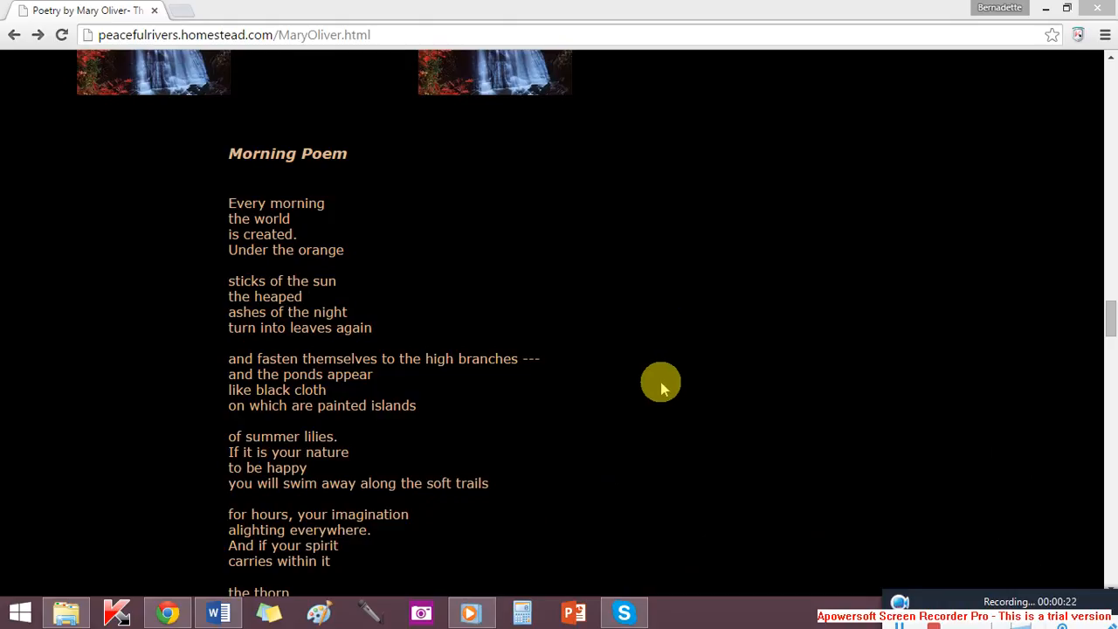
{"action": "mouse_move", "coordinate": [673, 370]}
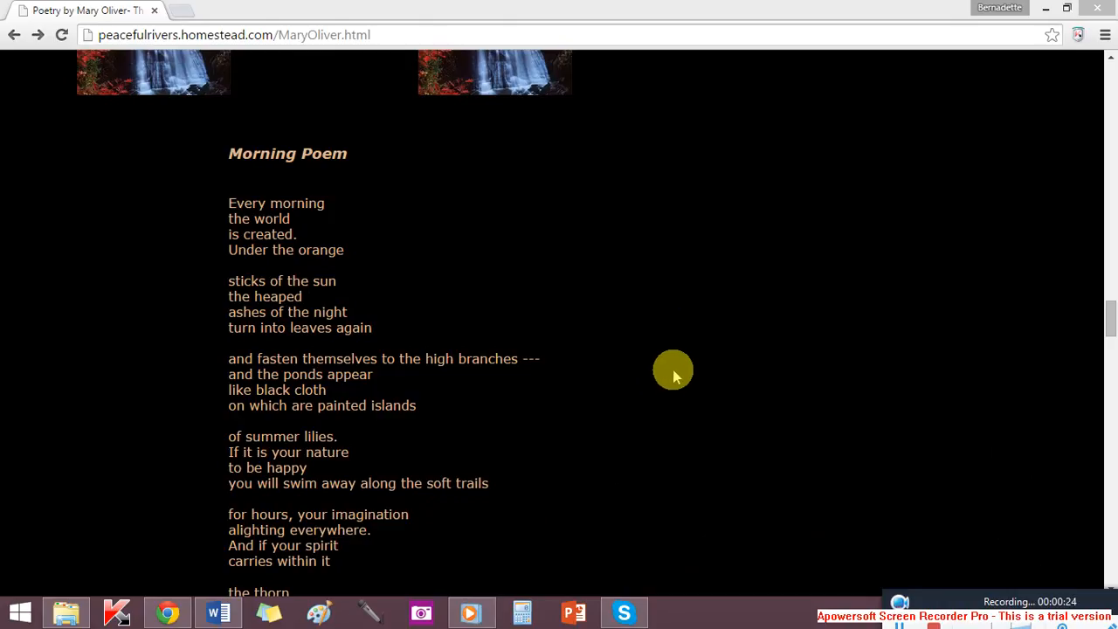
{"action": "scroll", "scroll_direction": "down", "scroll_amount": 3}
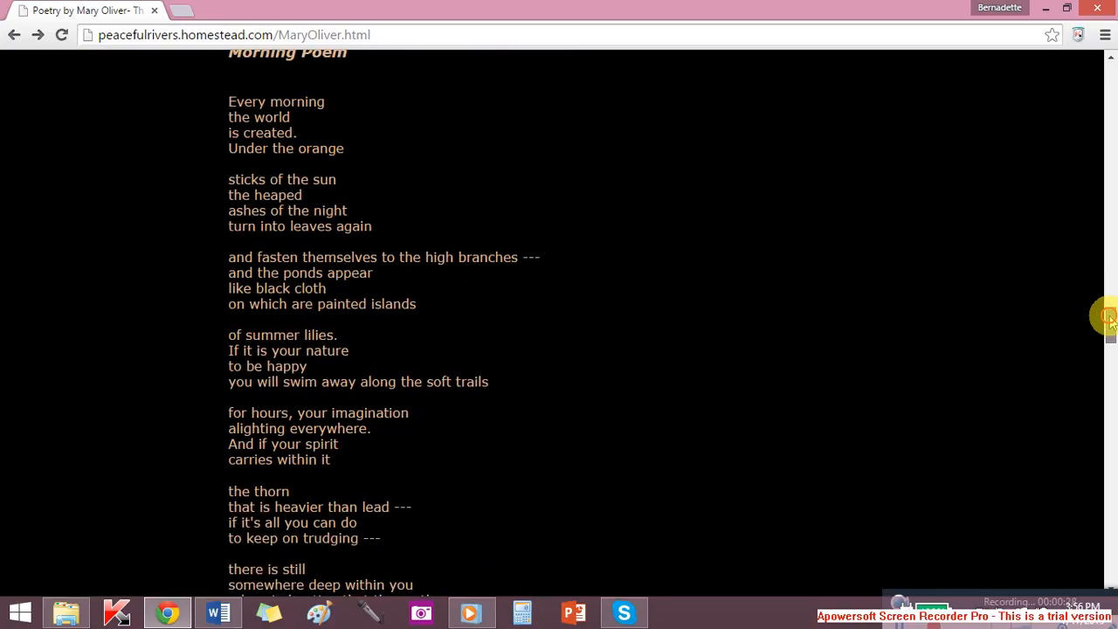
{"action": "scroll", "scroll_direction": "down", "scroll_amount": 3}
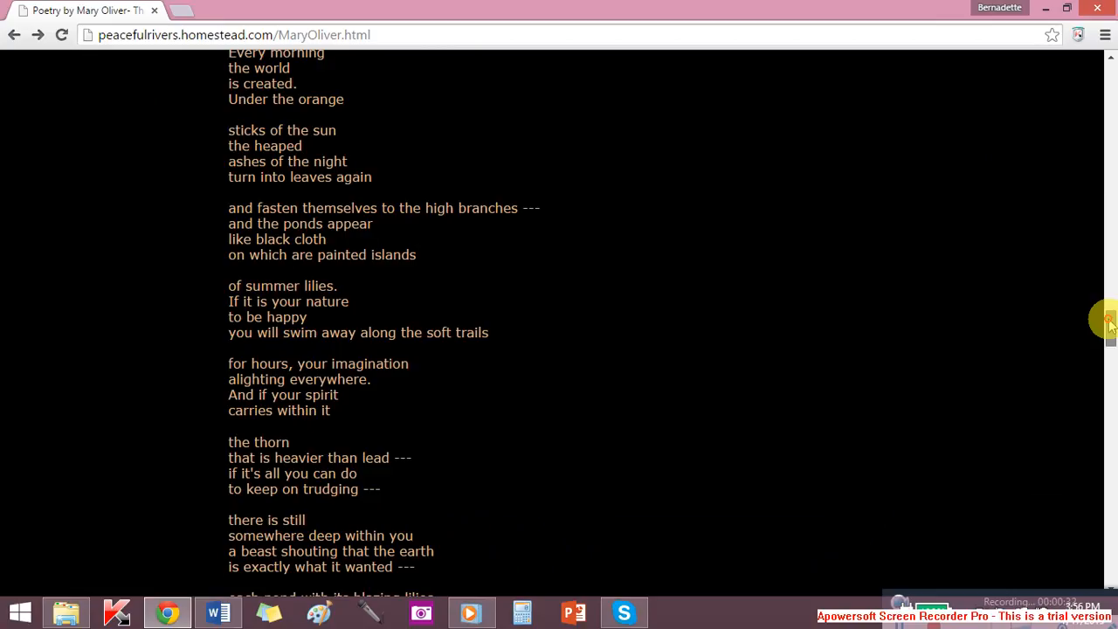
{"action": "scroll", "scroll_direction": "down", "scroll_amount": 3}
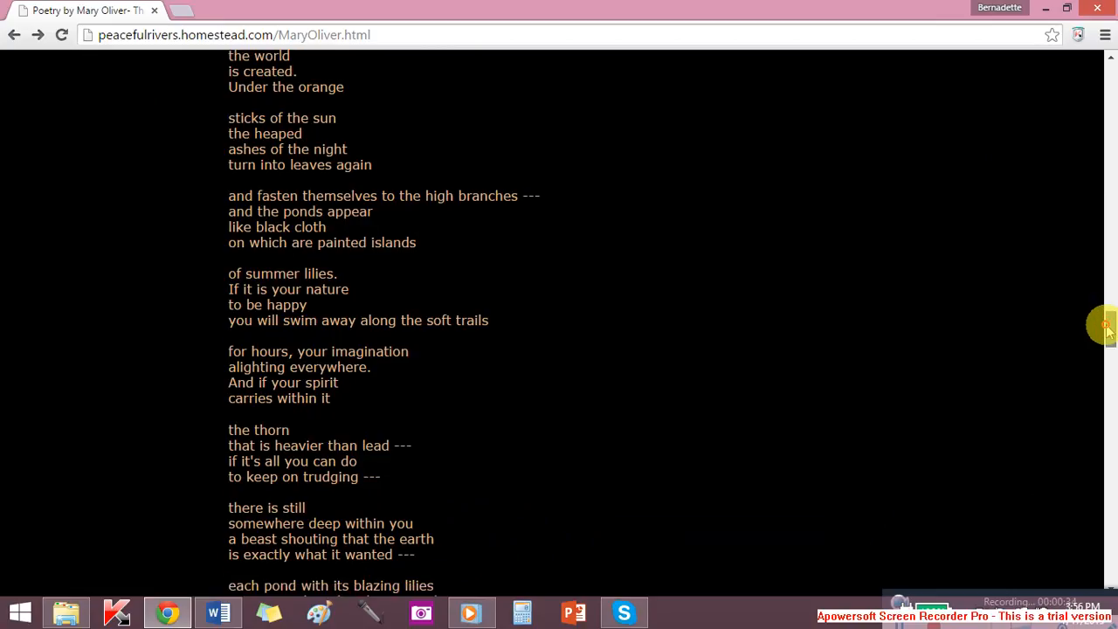
{"action": "scroll", "scroll_direction": "down", "scroll_amount": 3}
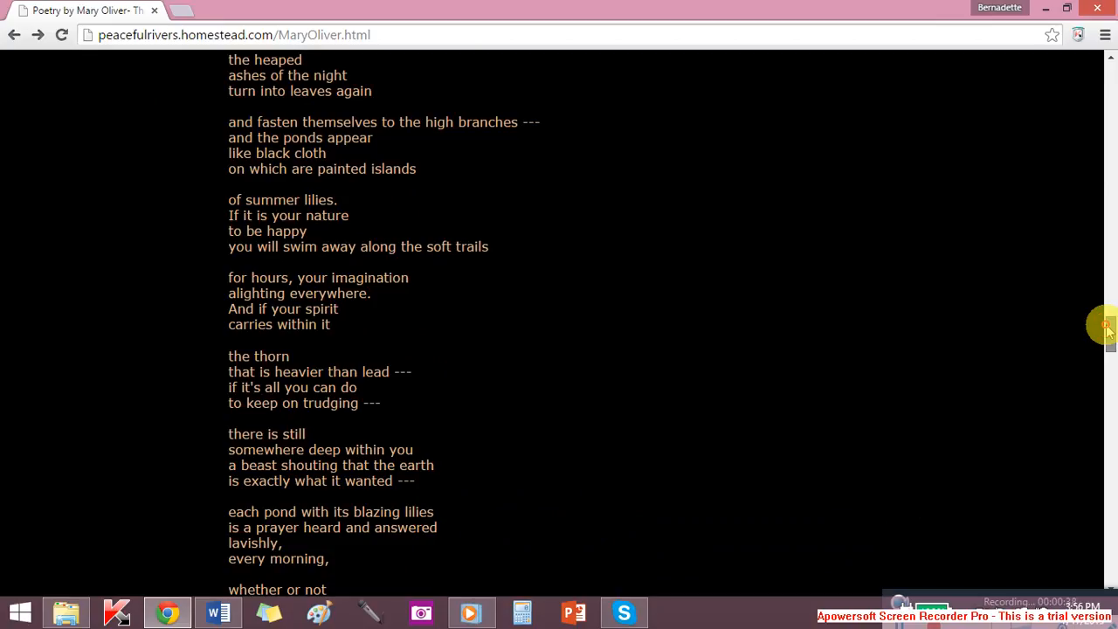
{"action": "scroll", "scroll_direction": "down", "scroll_amount": 3}
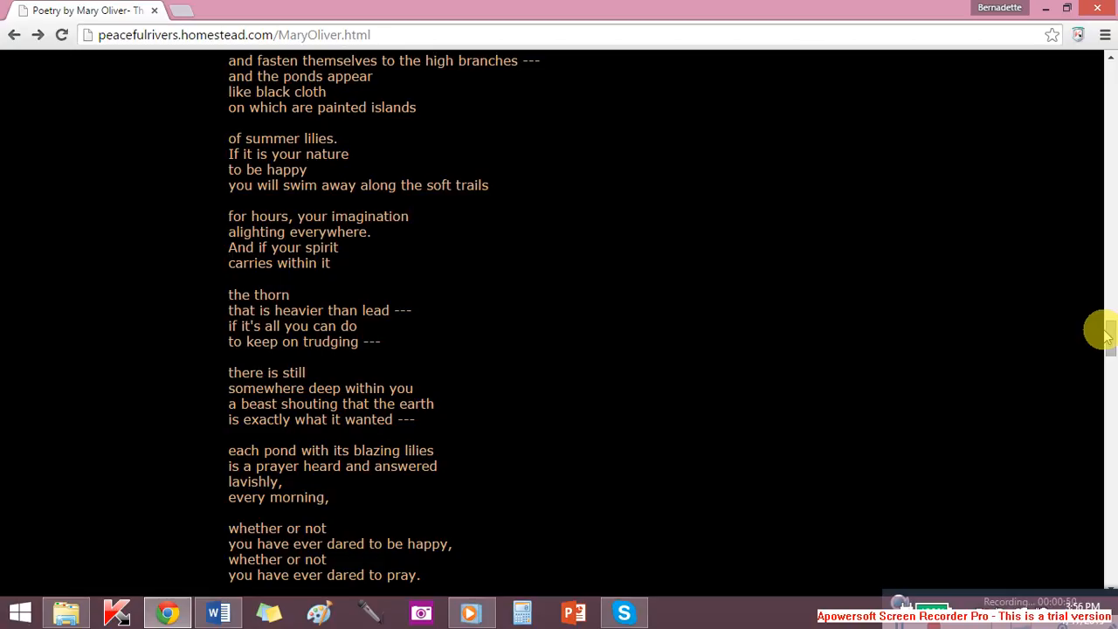
{"action": "mouse_move", "coordinate": [1110, 335]}
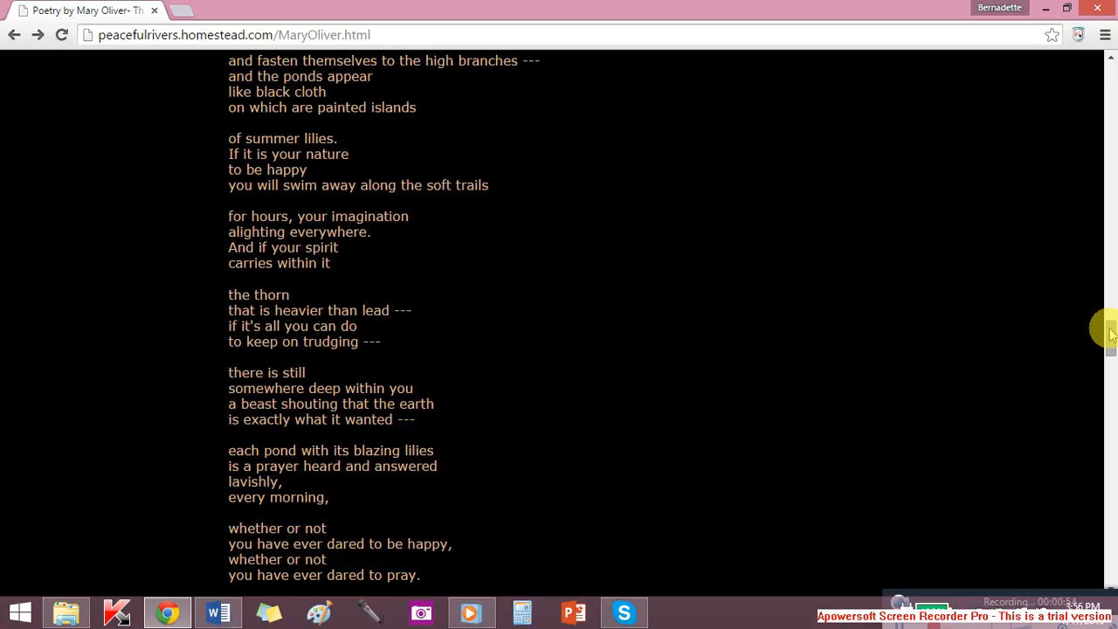
{"action": "scroll", "scroll_direction": "down", "scroll_amount": 3}
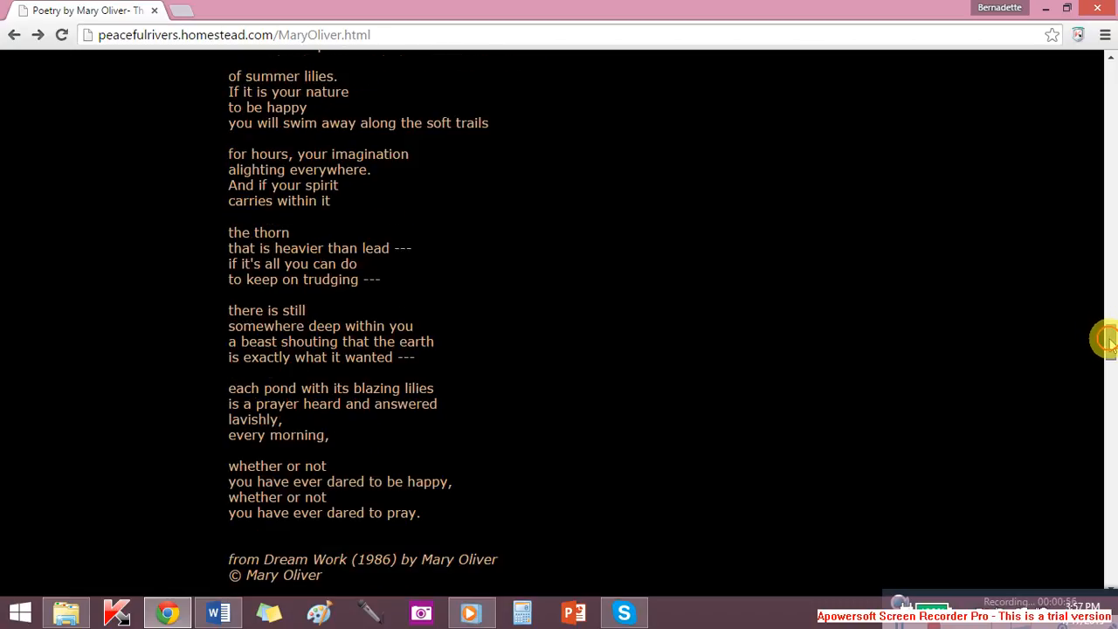